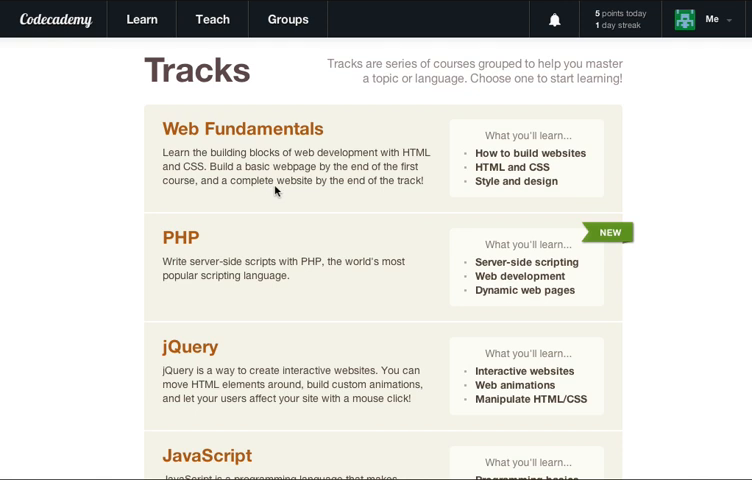
mouse_move(450, 224)
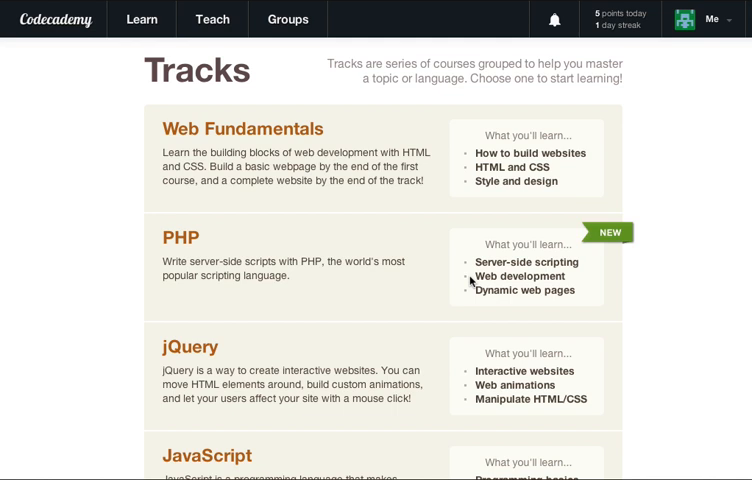
- Browse the course page and open the completed Rock, Paper, Scissors project
scroll(down, 3)
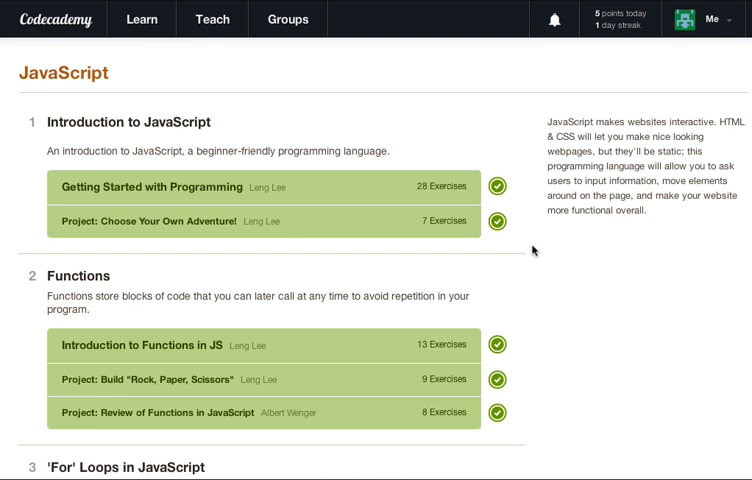
scroll(down, 3)
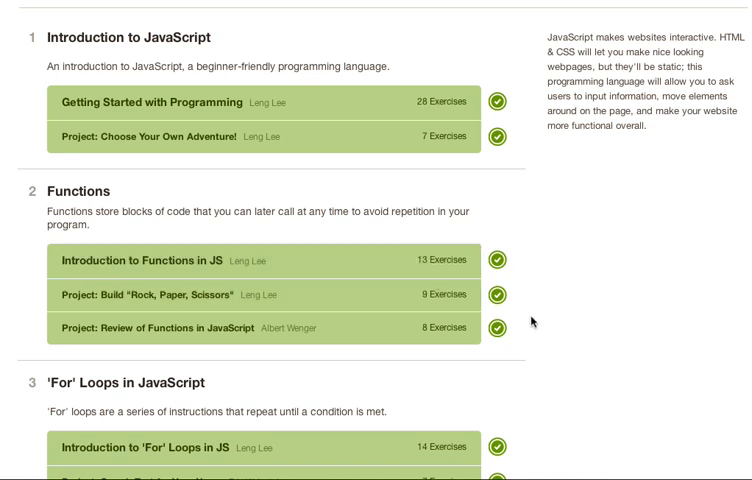
scroll(down, 3)
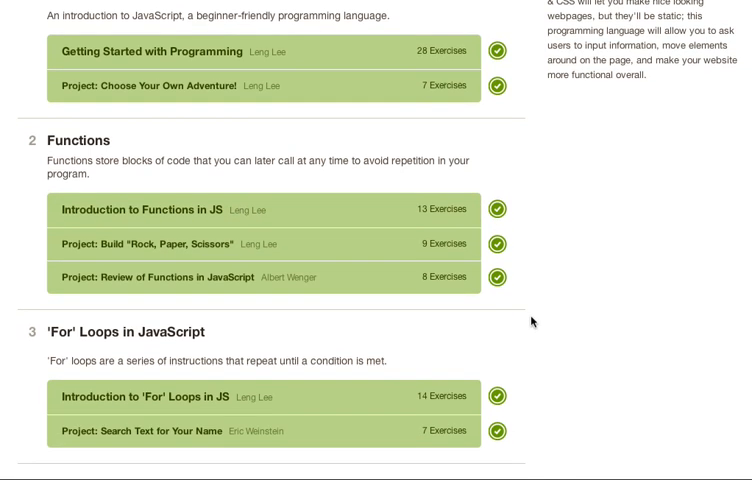
scroll(down, 3)
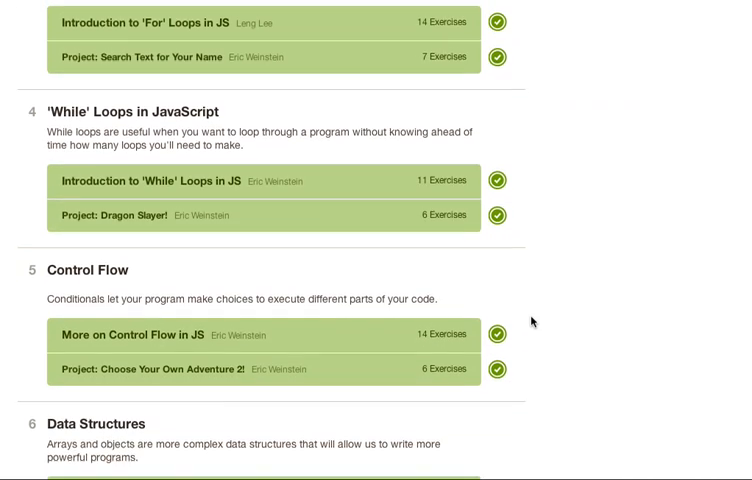
scroll(down, 3)
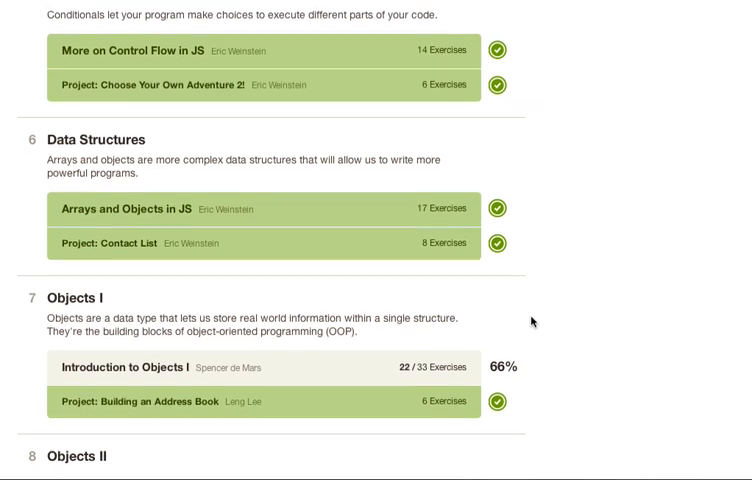
scroll(up, 3)
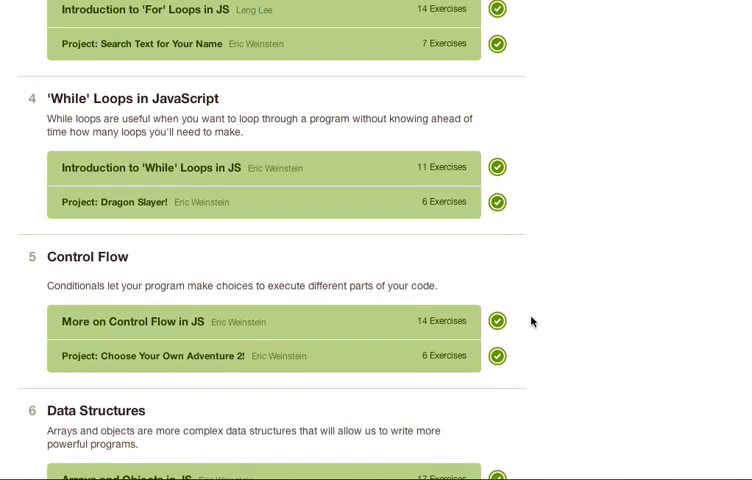
scroll(up, 3)
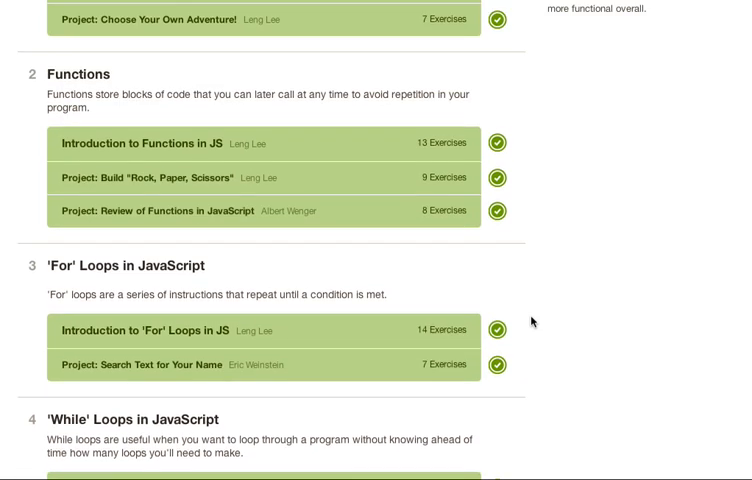
scroll(up, 3)
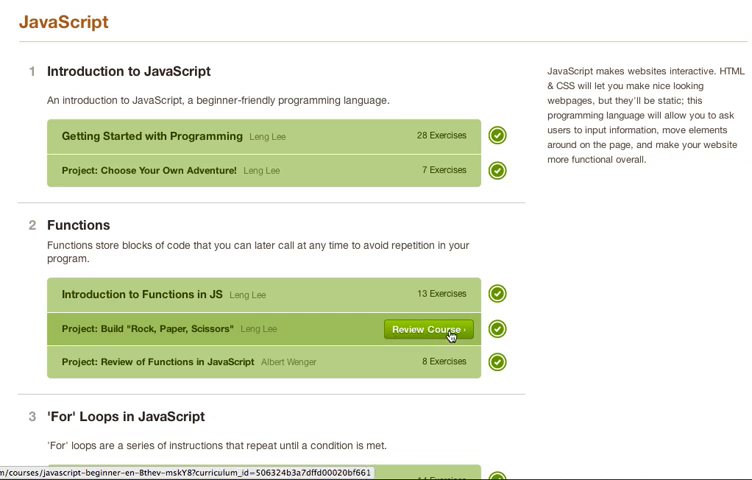
click(428, 328)
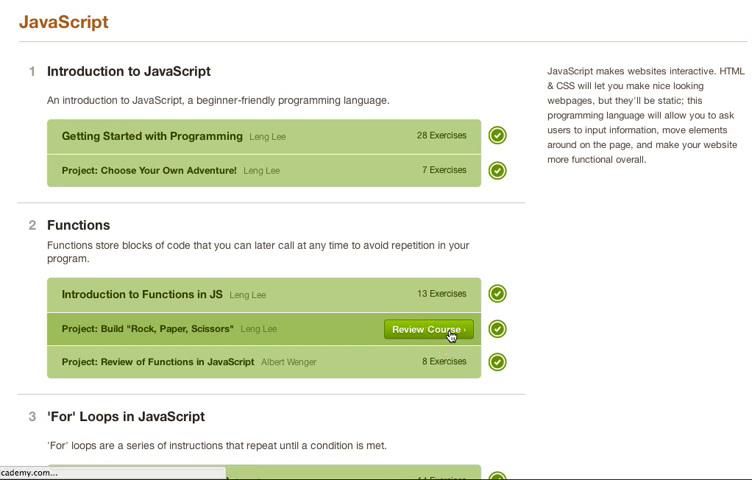
click(428, 328)
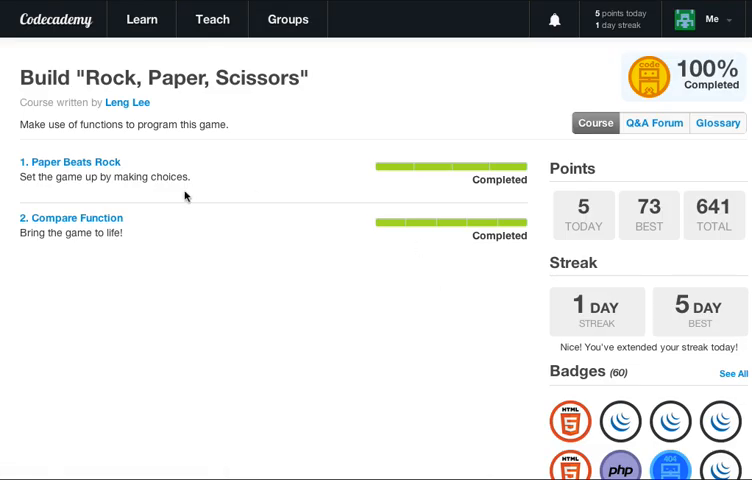
mouse_move(408, 166)
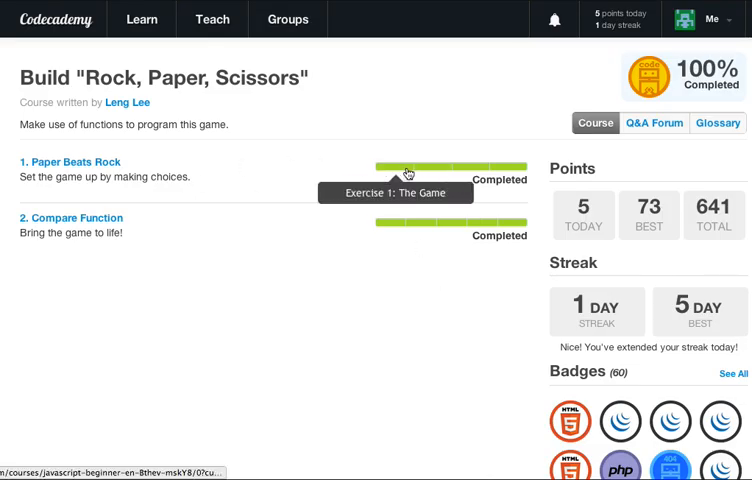
- Open exercise 1 'The Game' and reset its editor to empty, confirming Yes
click(408, 172)
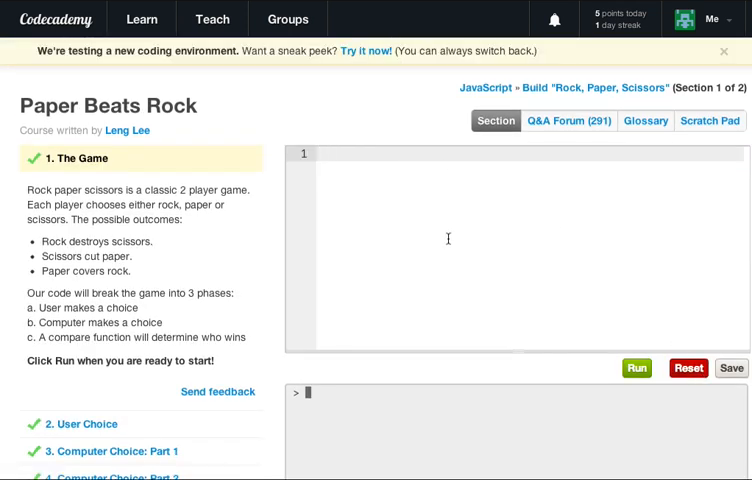
click(688, 368)
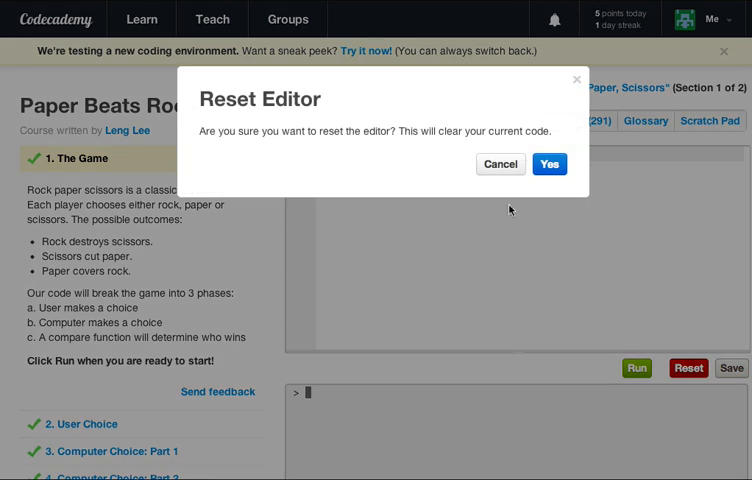
click(548, 164)
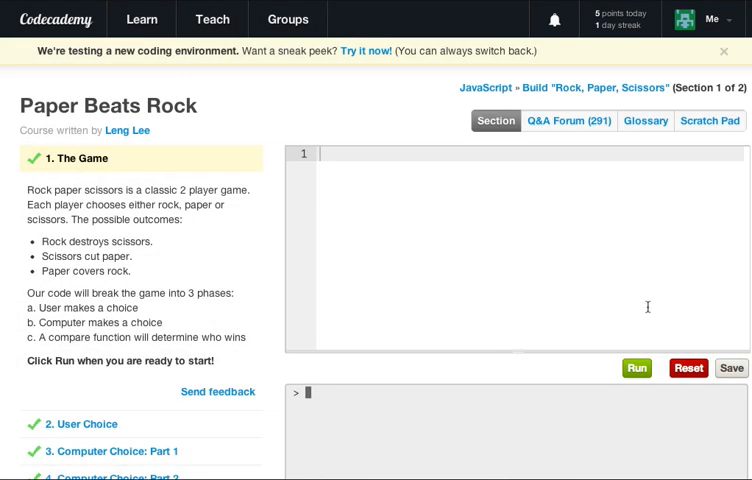
scroll(down, 3)
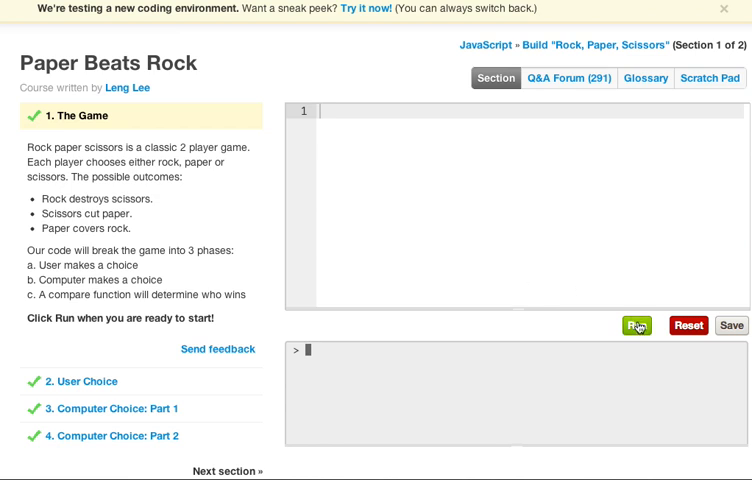
- Run The Game to pass it, move to User Choice and reset its editor
click(636, 324)
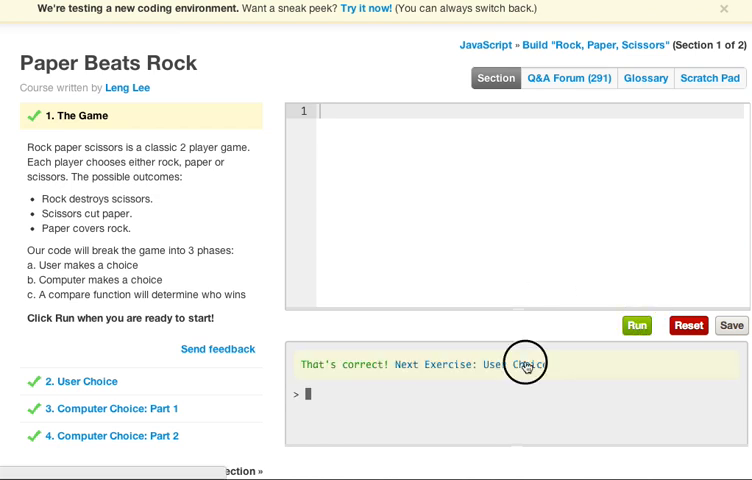
click(688, 324)
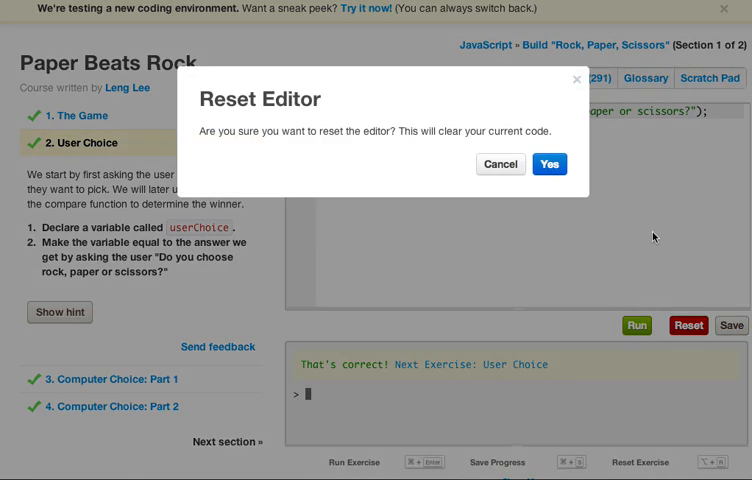
click(548, 164)
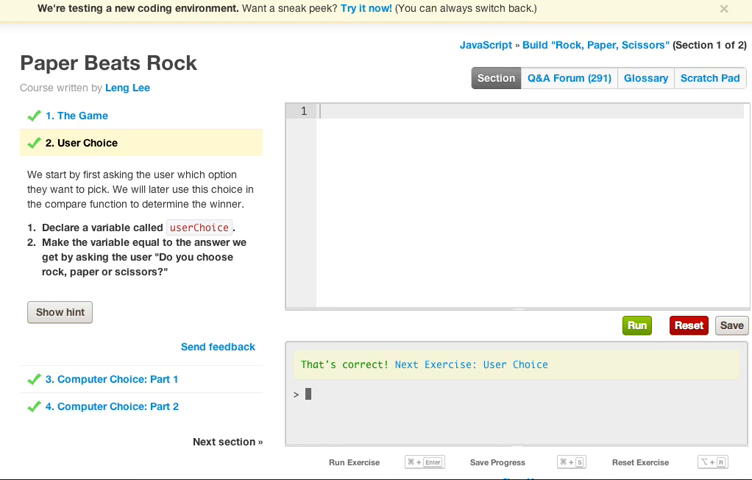
- Write var userChoice = prompt("Do you choose rock, paper or scissors?")
text(v)
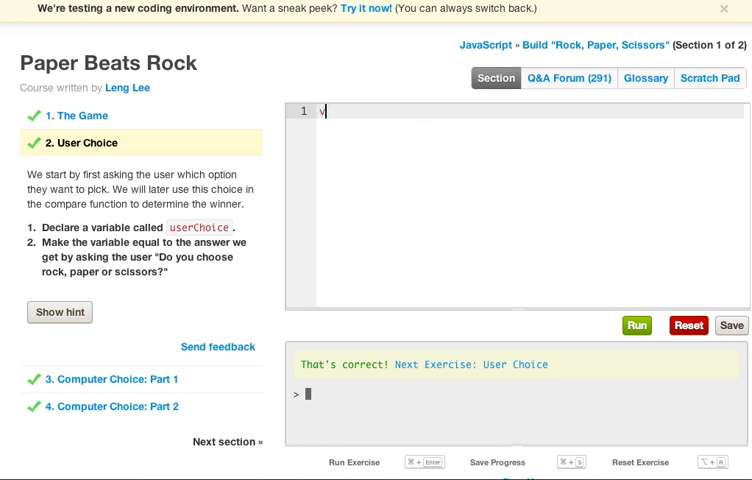
text(ar user)
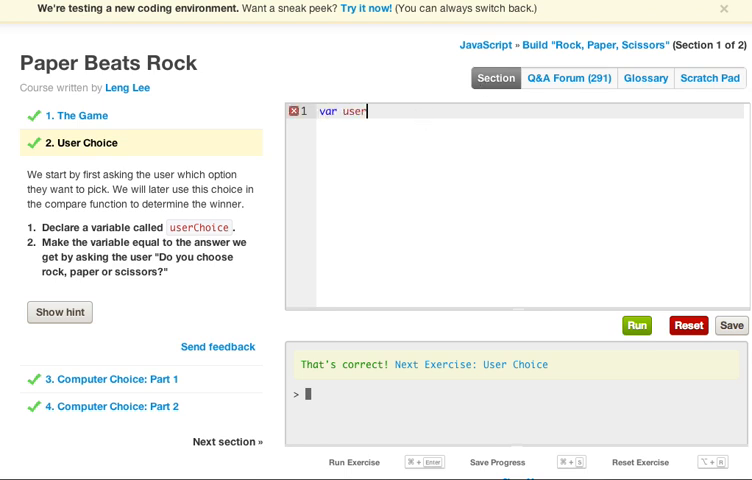
text(Choice)
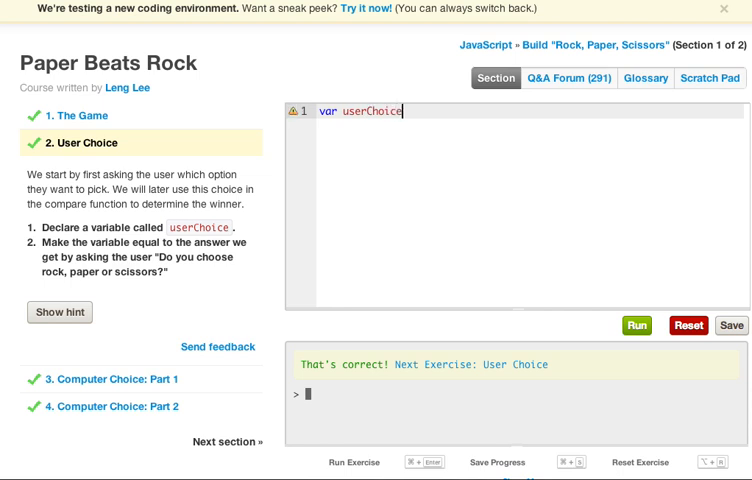
text(= prompt)
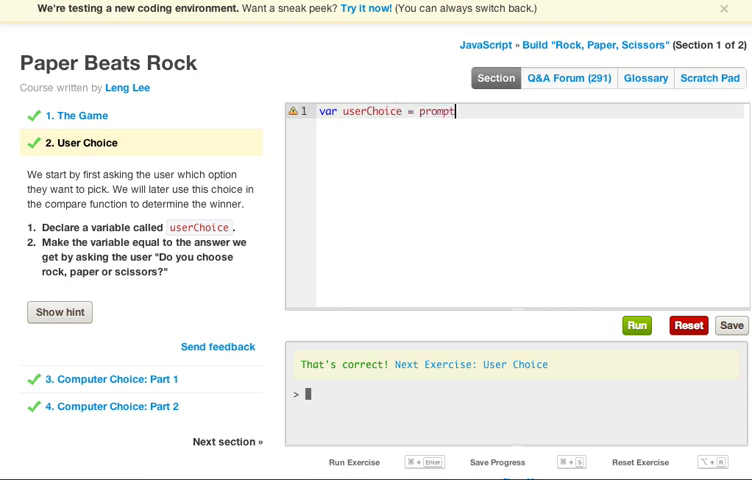
text((""))
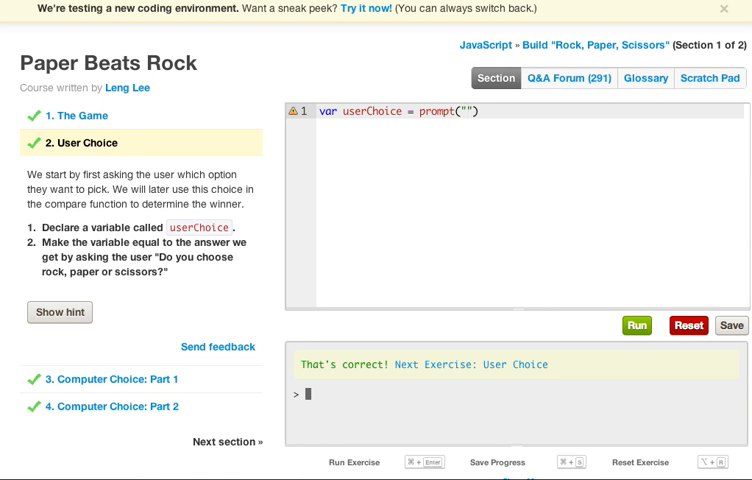
text(Do you)
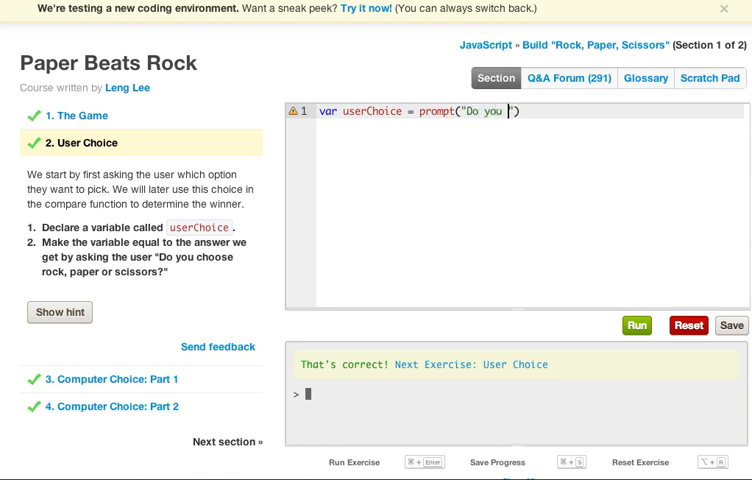
text(choose)
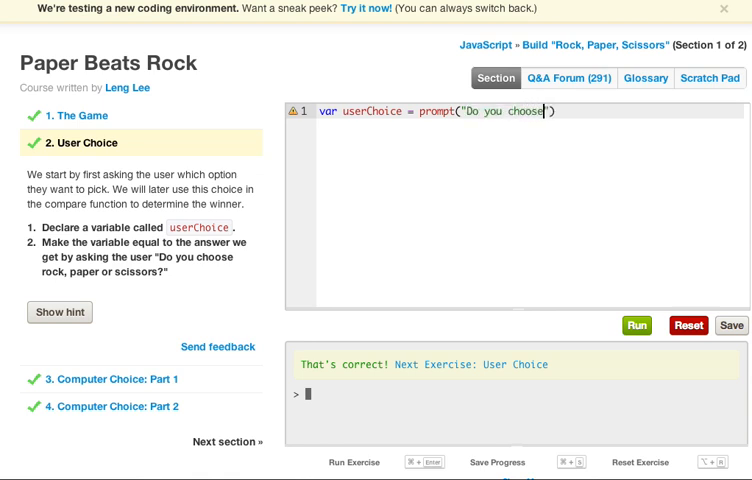
text(rock,)
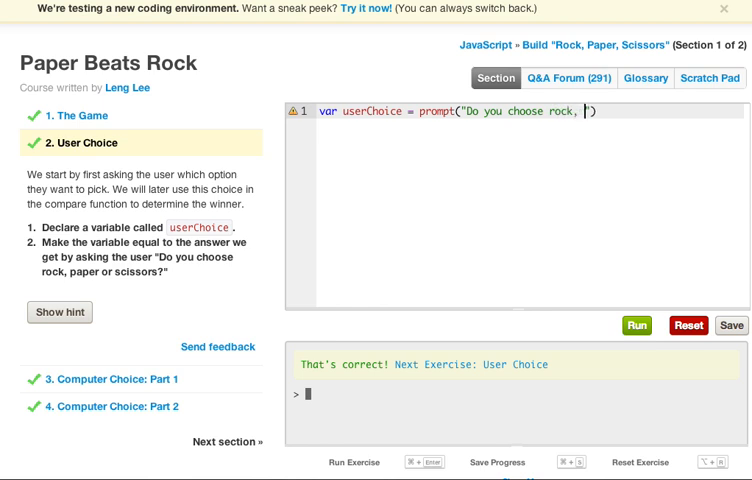
text(paper or)
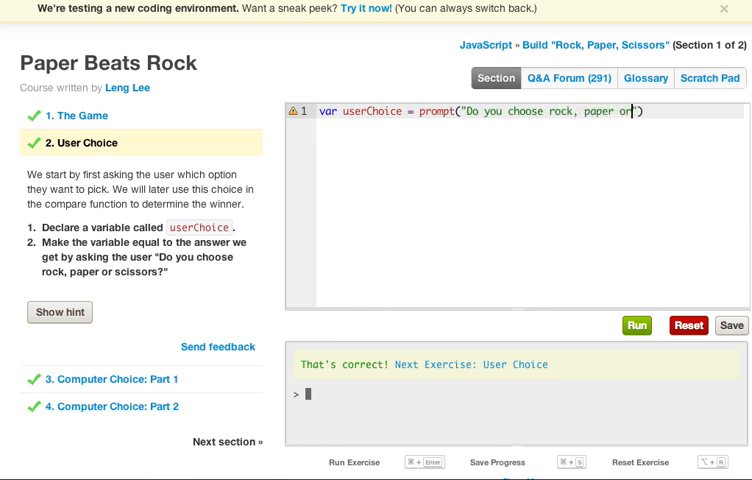
text(si)
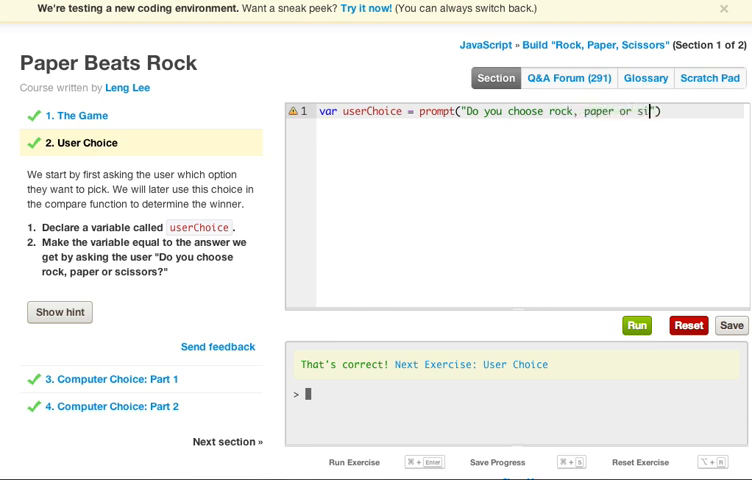
text(cissors?)
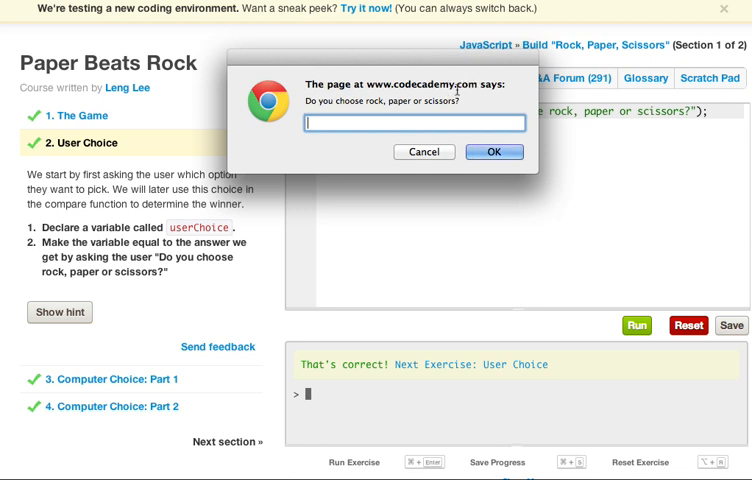
- Answer rock in the prompt dialog so the User Choice check passes
text(rock)
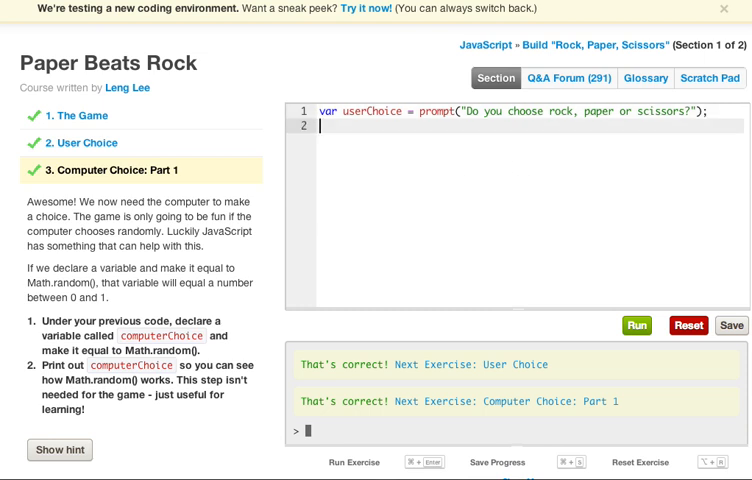
- Write var computerChoice = Math.random();
text(var compu)
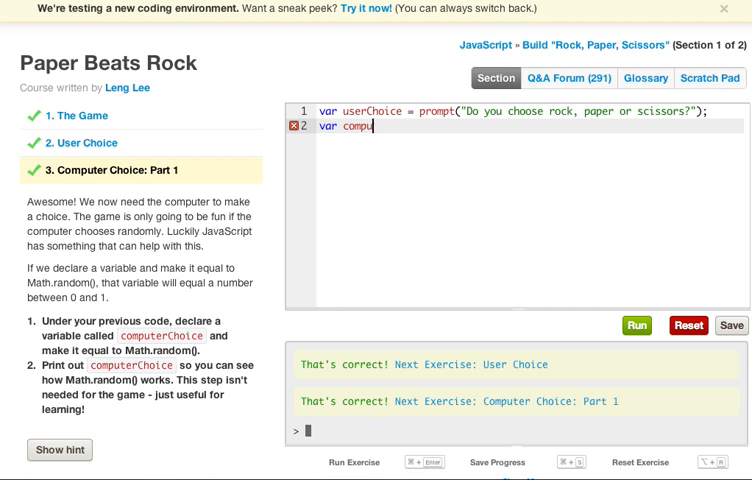
text(terChoice)
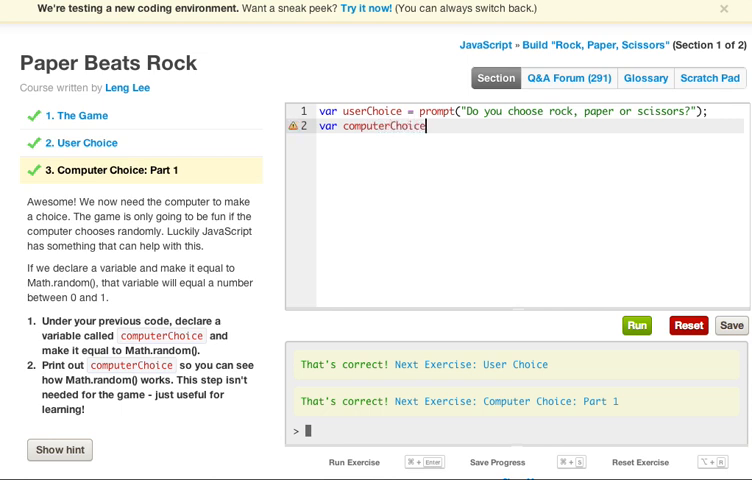
text(= Math.)
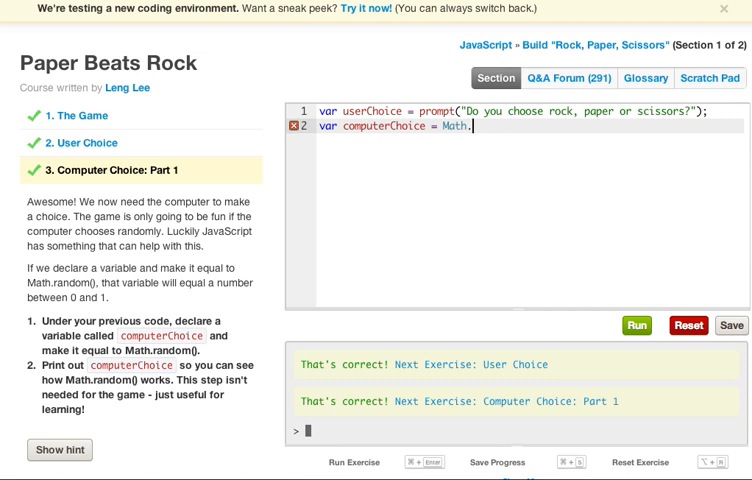
text(random();)
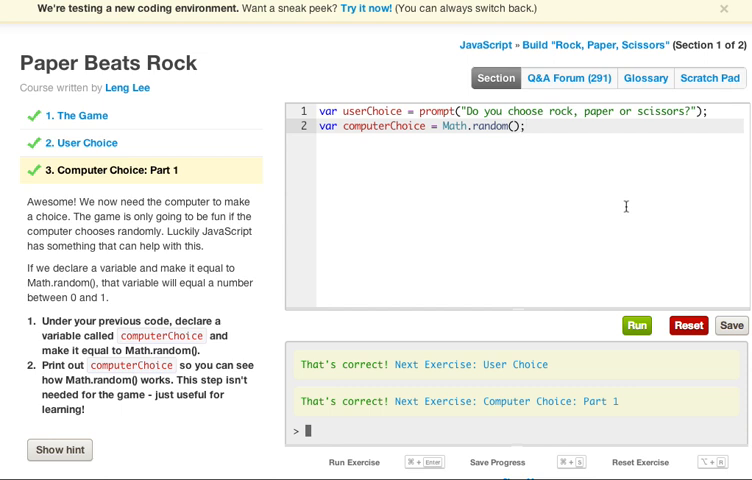
- Add console.log(computerChoice);, run the code and answer rock to pass Part 1
text(consolove)
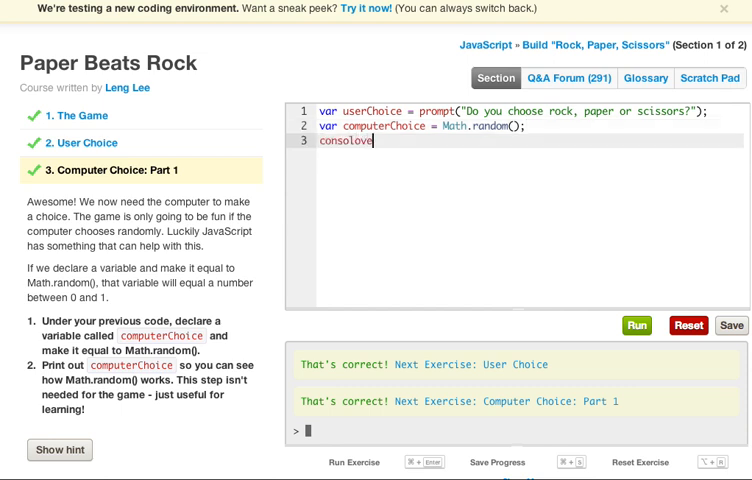
key(BackSpace)
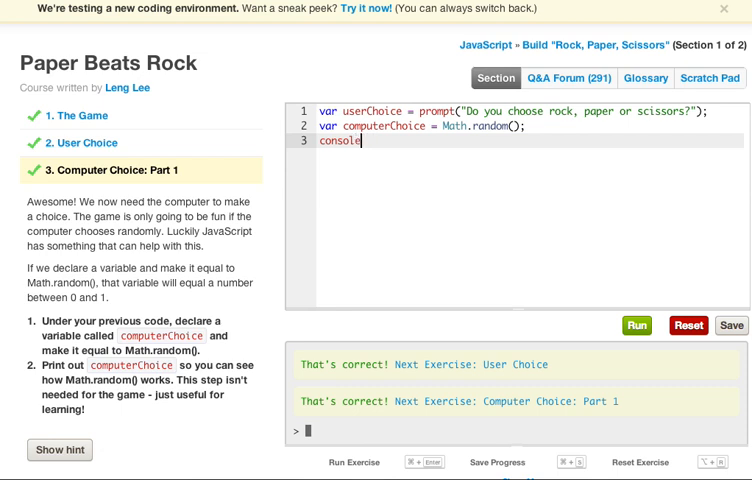
text(.l)
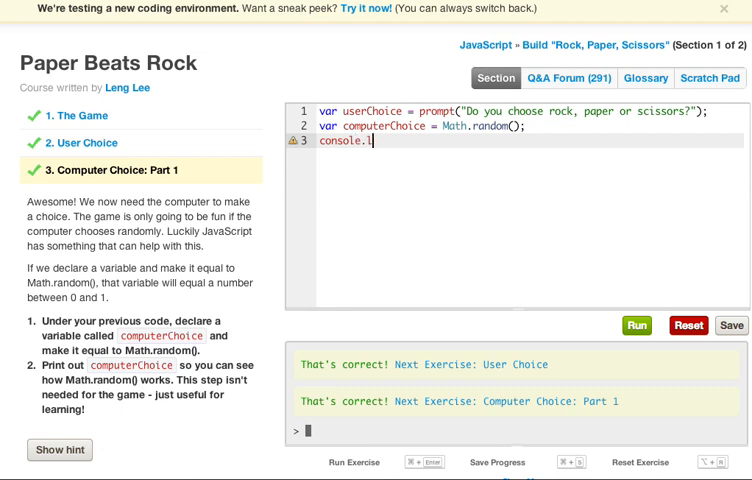
text(og(com)
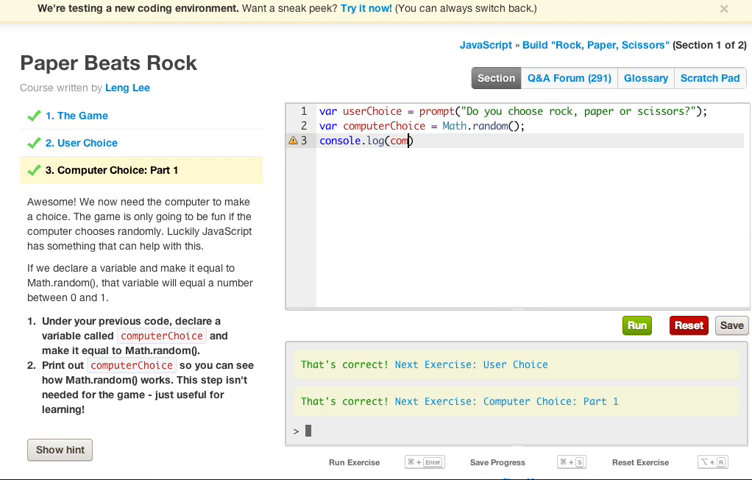
text(puterChoice)
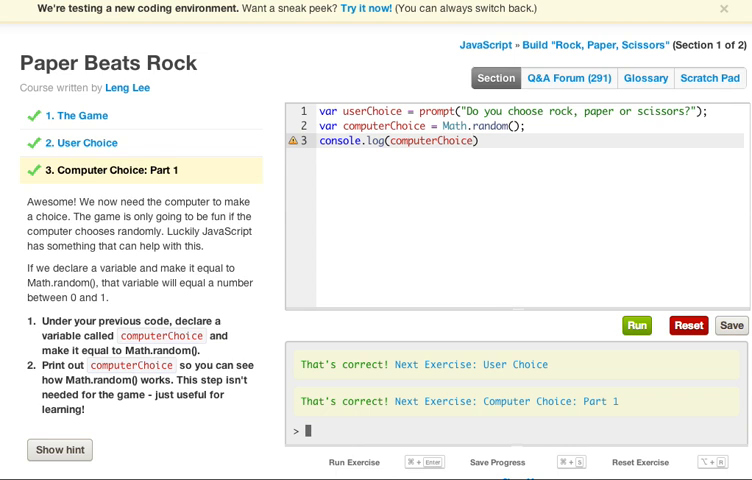
text(;)
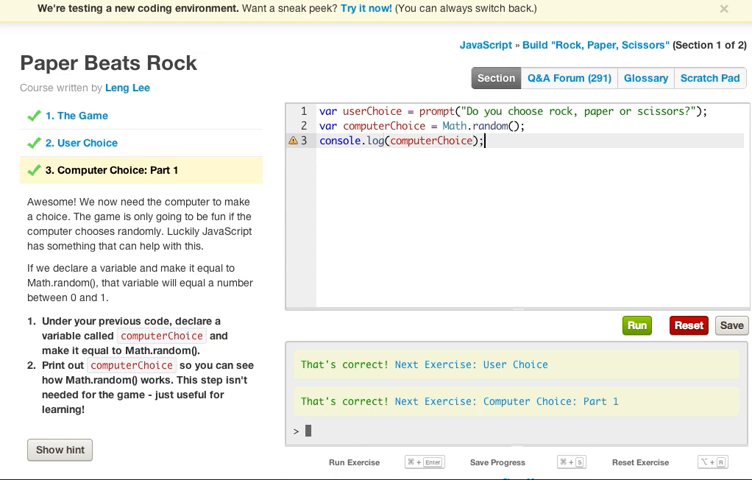
click(636, 324)
text(rock)
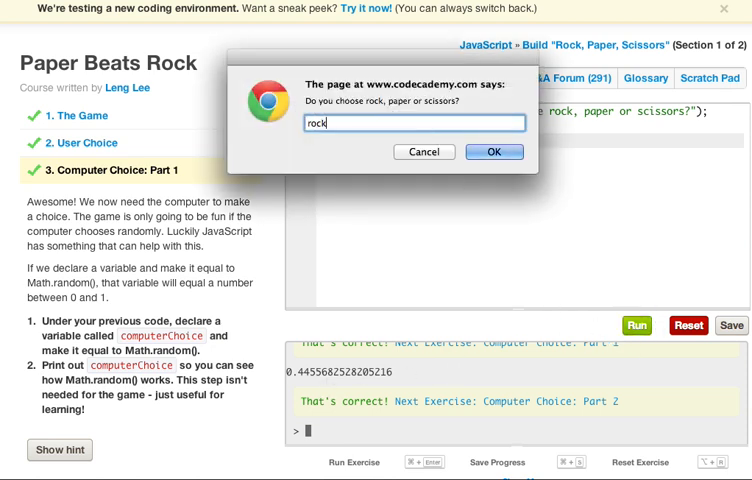
click(494, 152)
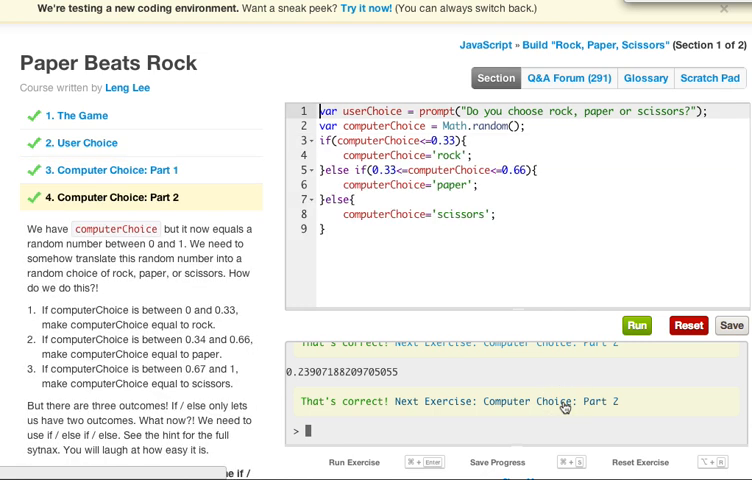
- Reset the Computer Choice: Part 2 editor to its default code, confirming Yes
click(688, 324)
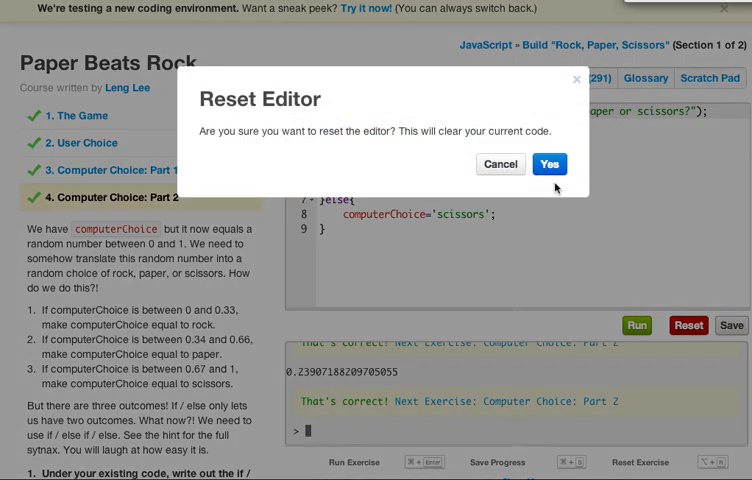
click(548, 164)
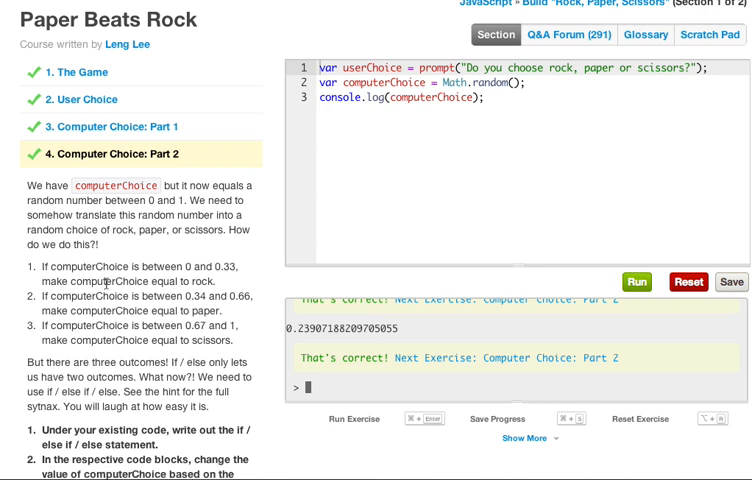
- Scroll the instructions before removing the console.log(computerChoice); line
scroll(down, 3)
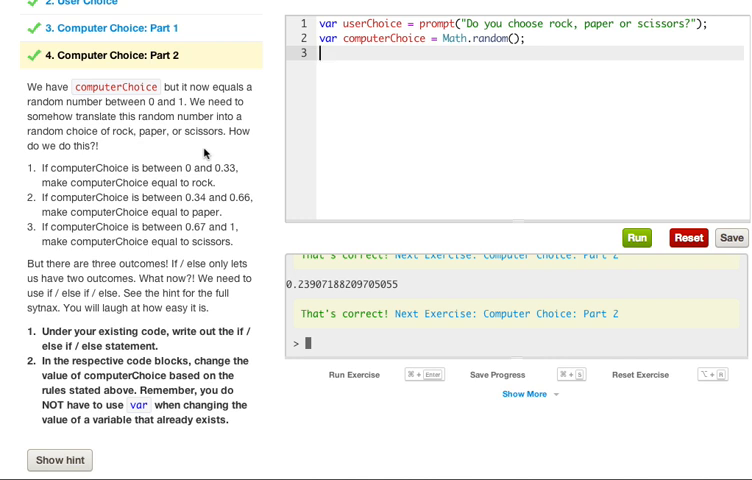
- Write the condition if(computerChoice <= 0.33){
text(if(c)
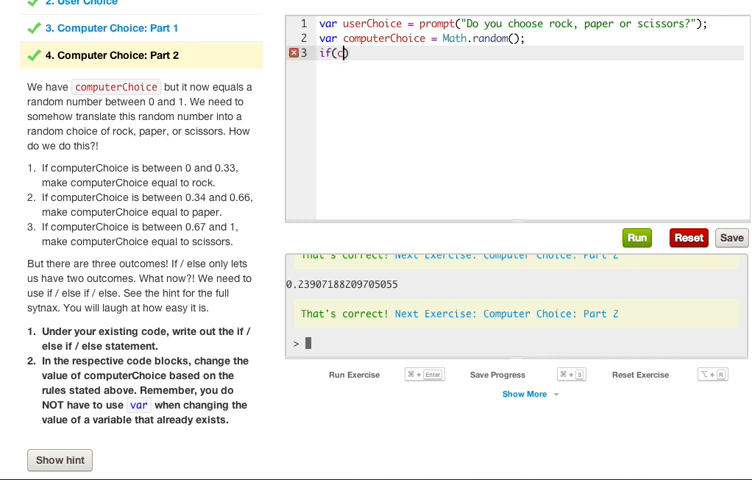
text(omputerChoice)
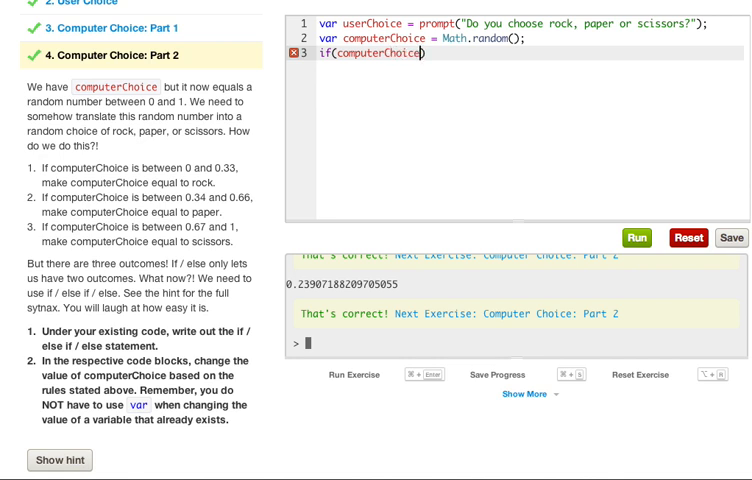
text(<=)
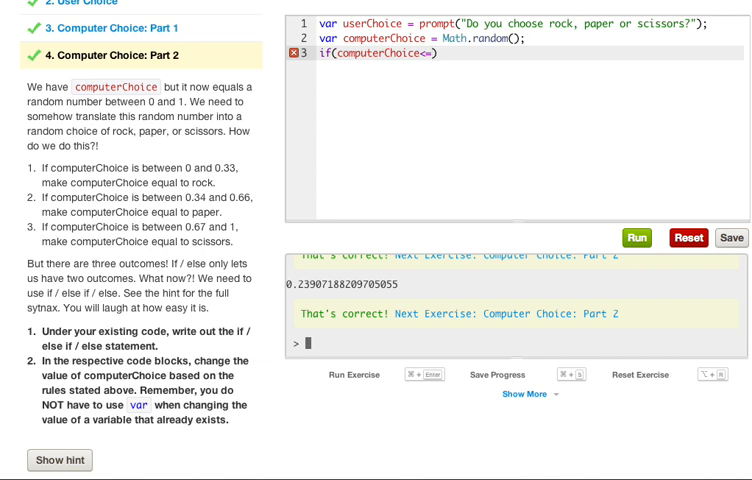
text(0.33))
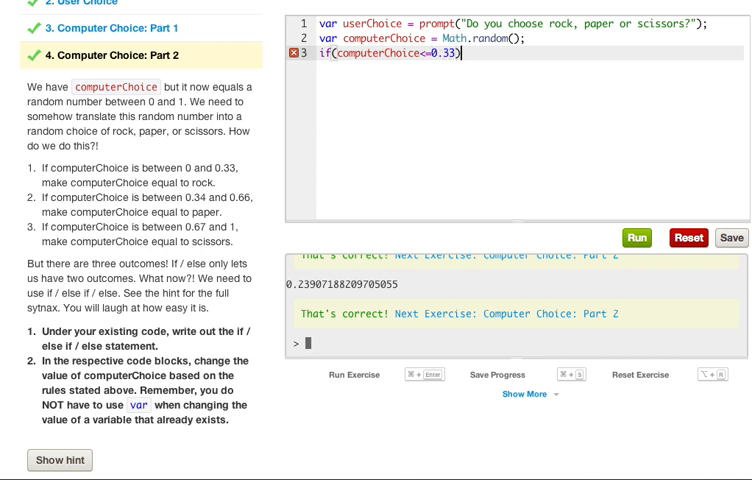
text({)
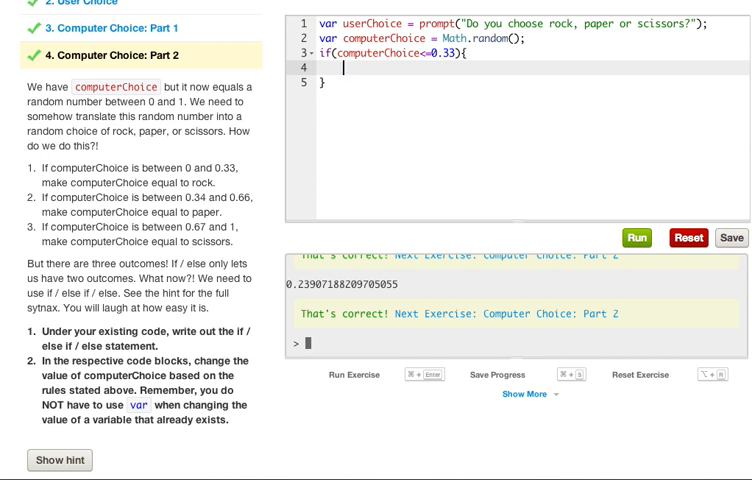
- Inside the if block set computerChoice = rock
text(computerChoi)
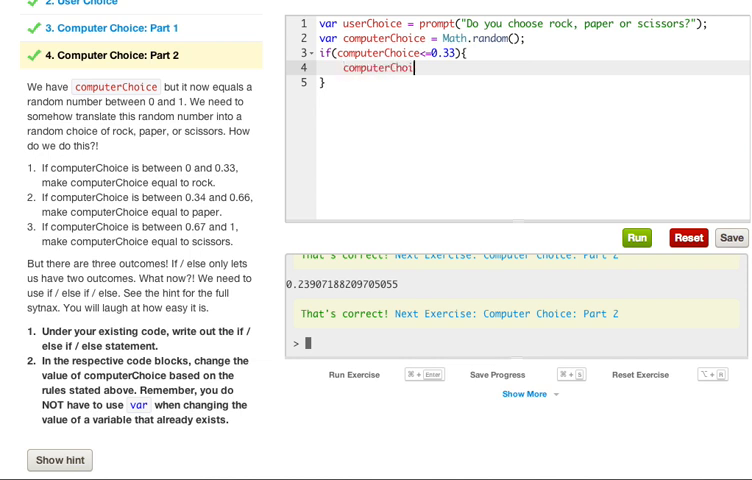
key(Backspace)
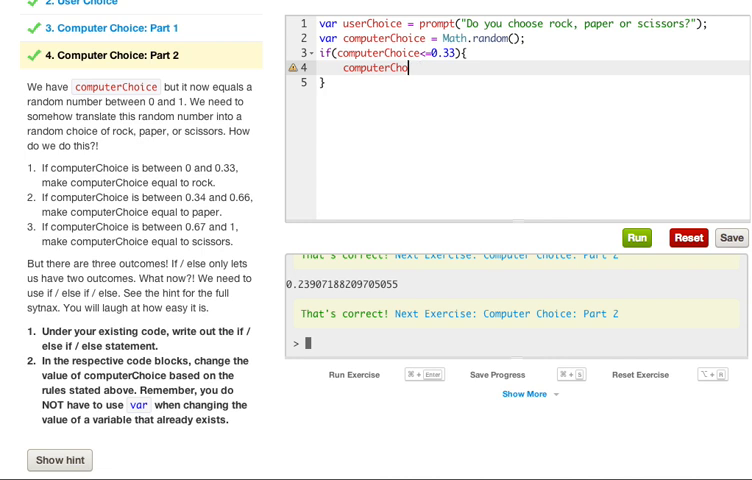
text(ice)
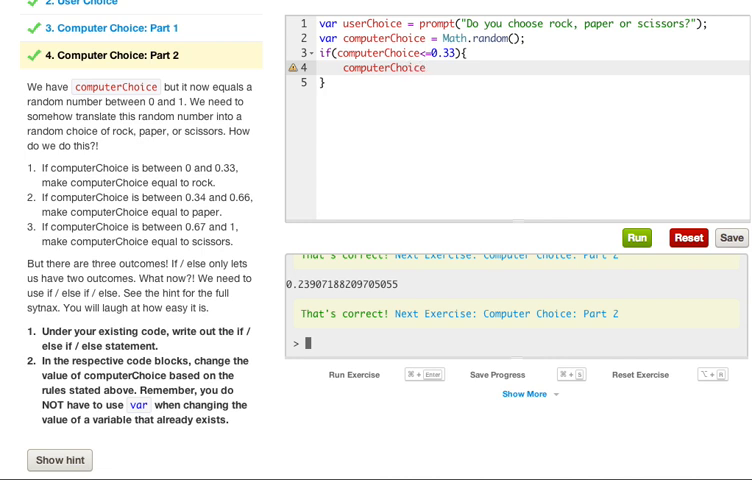
text(= ro)
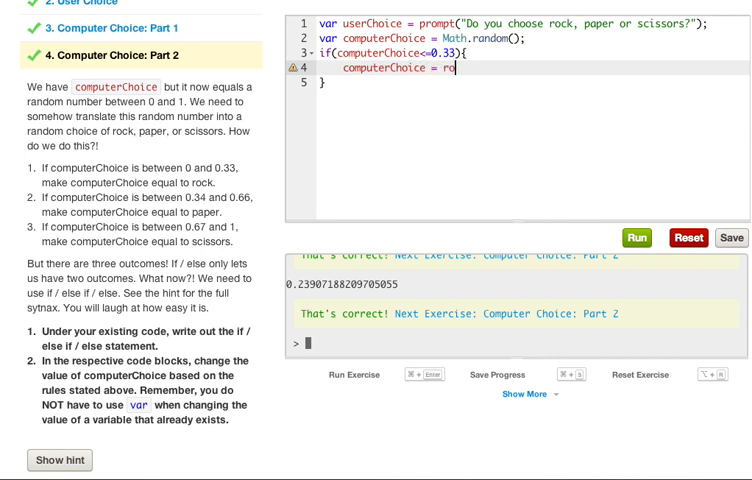
text(ck'')
click(532, 82)
text( else if)
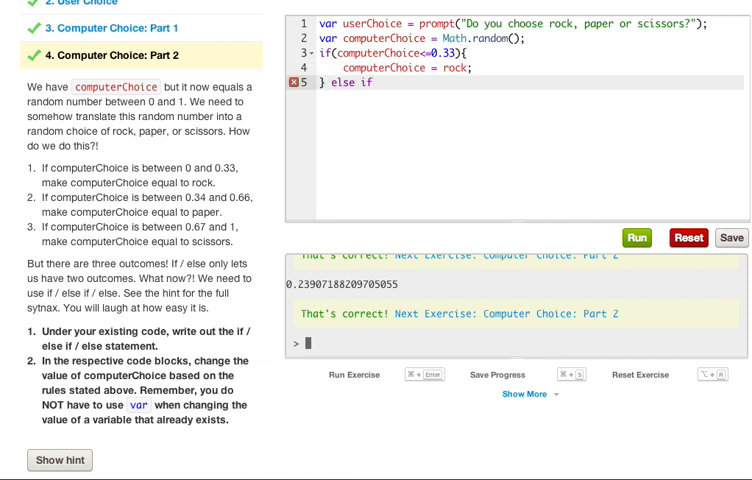
- Write the else if condition (0.34<=computerChoice<=0.66){
text(())
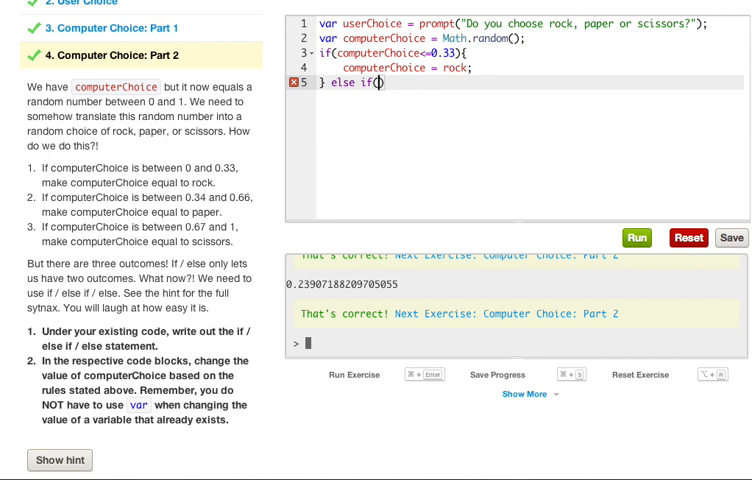
text(computerChoice)
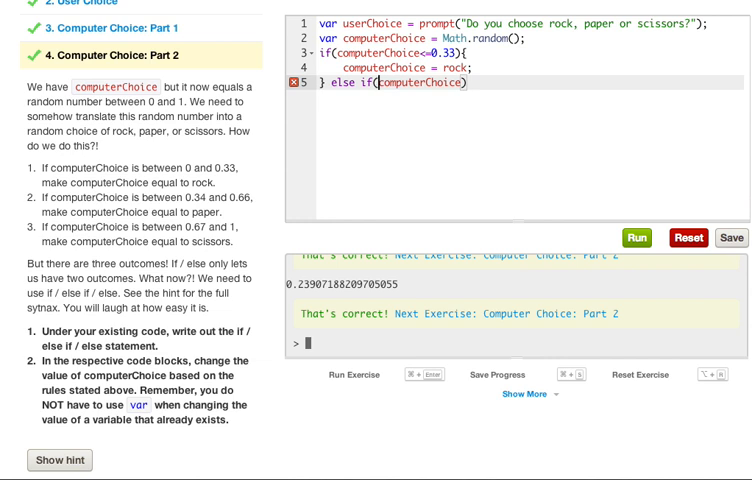
text(.34)
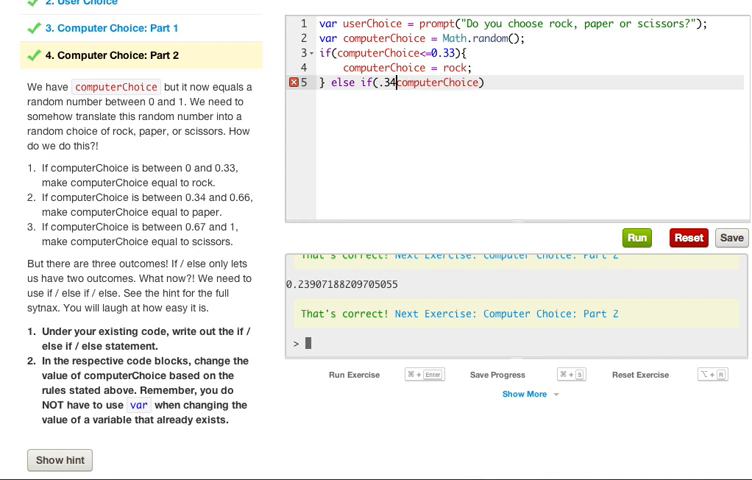
text(0.)
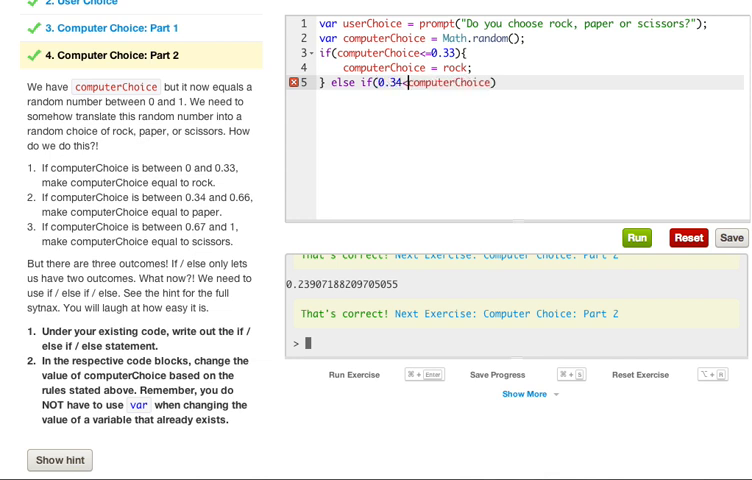
text(=)
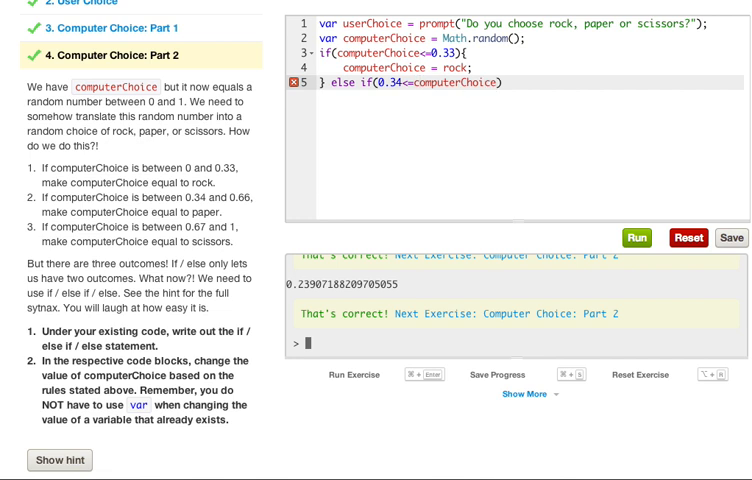
text(<=)
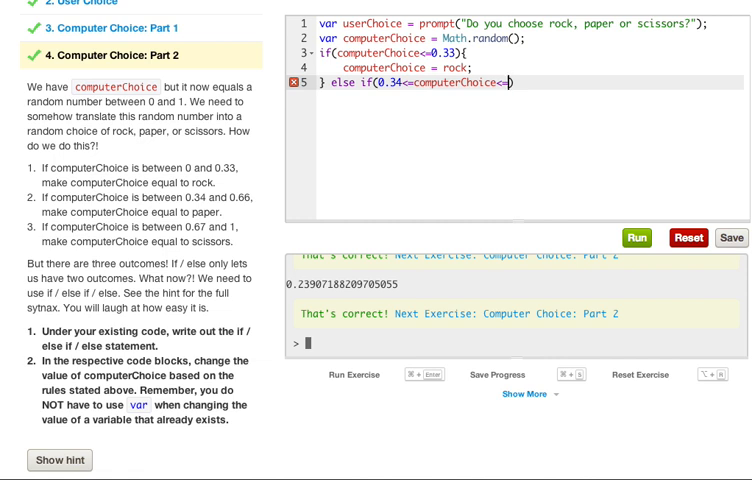
text(0.66)
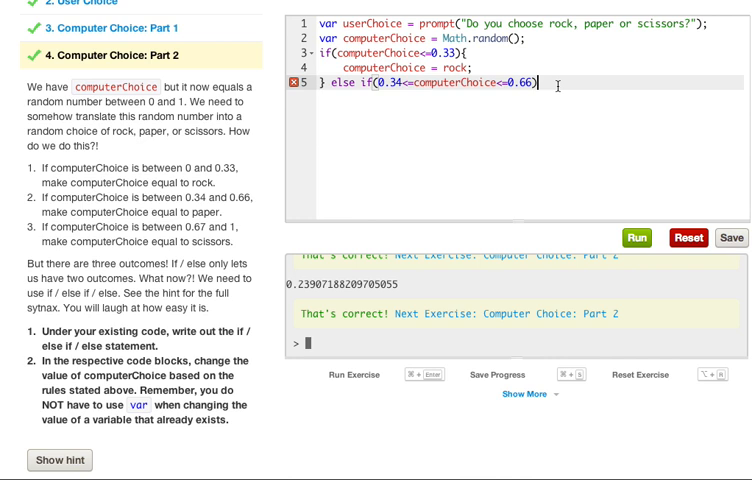
text(){)
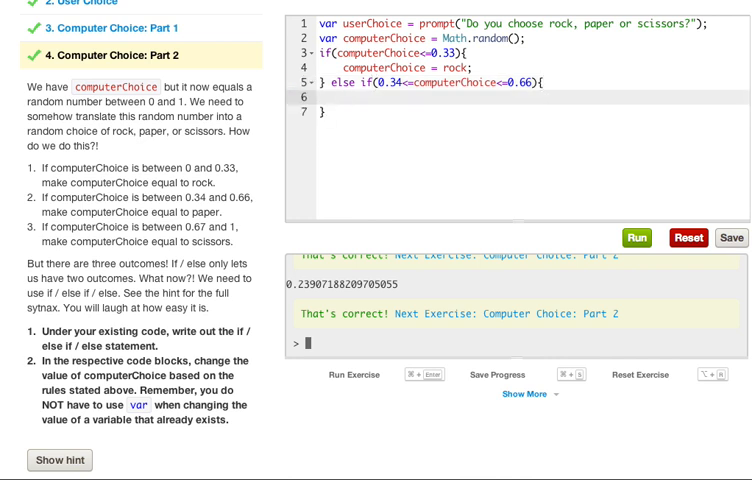
- Inside the else if block set computerChoice = "paper";
text(computer)
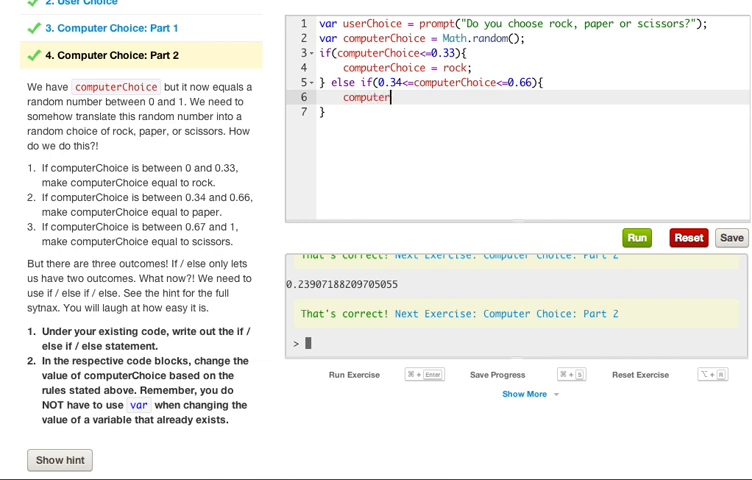
text(Choi)
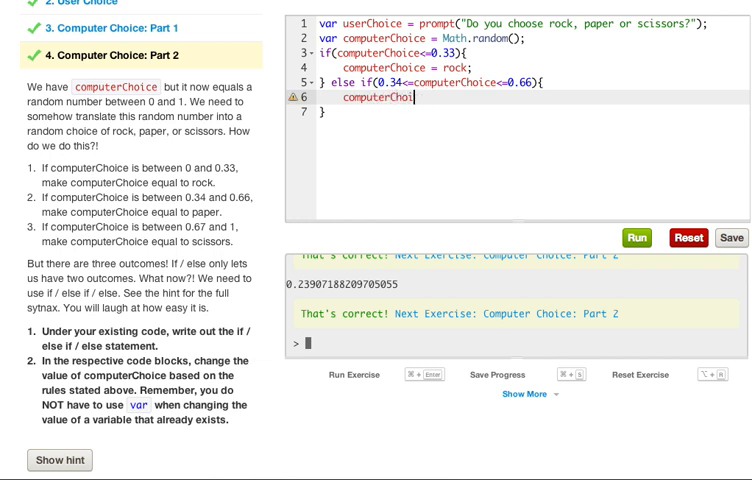
text(ce =)
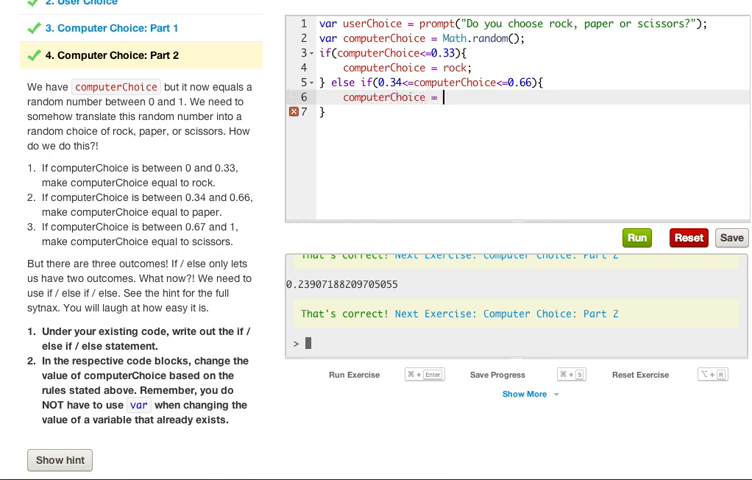
text(paper)
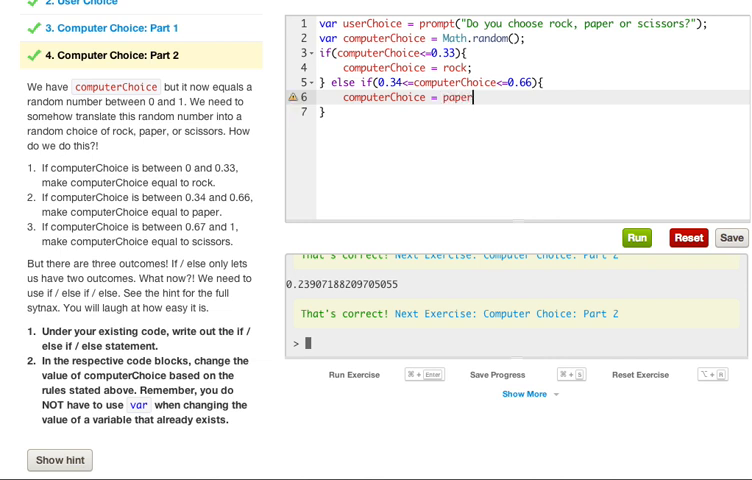
text(;)
click(532, 112)
text( else)
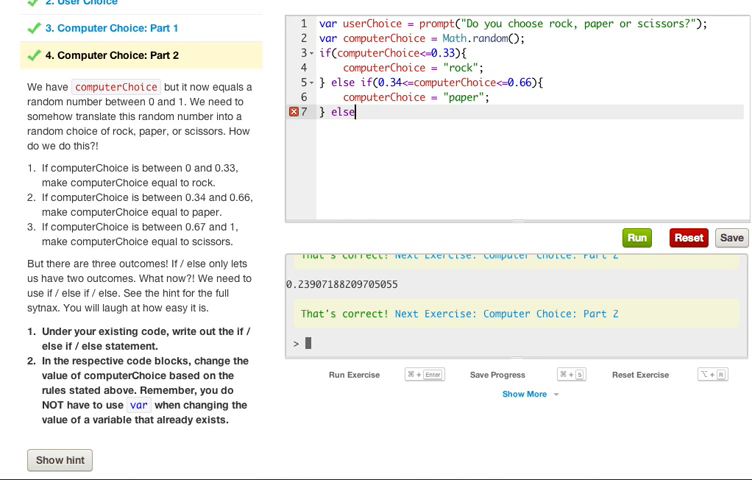
- Write the else block setting computerChoice = "scissors";
text({)
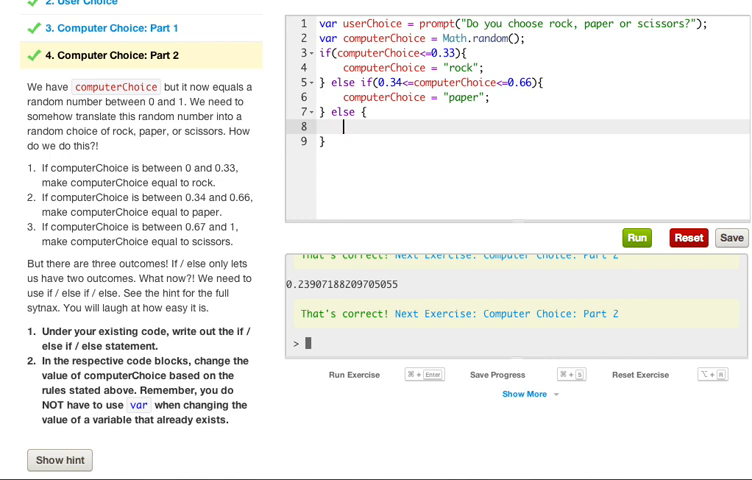
text(c)
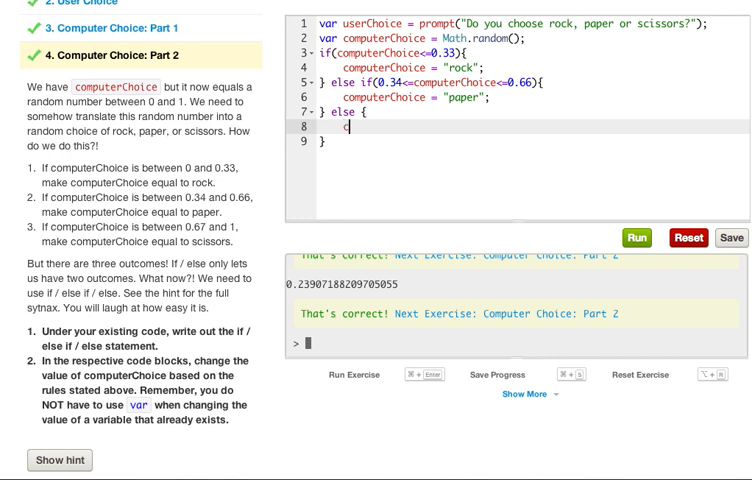
text(op)
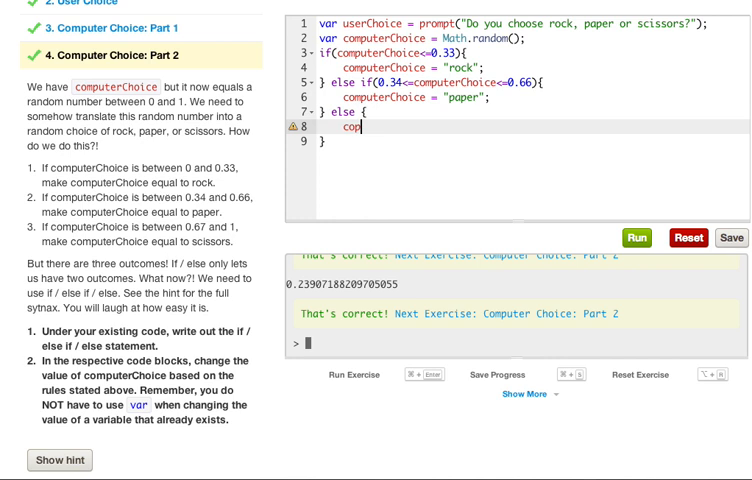
text(n)
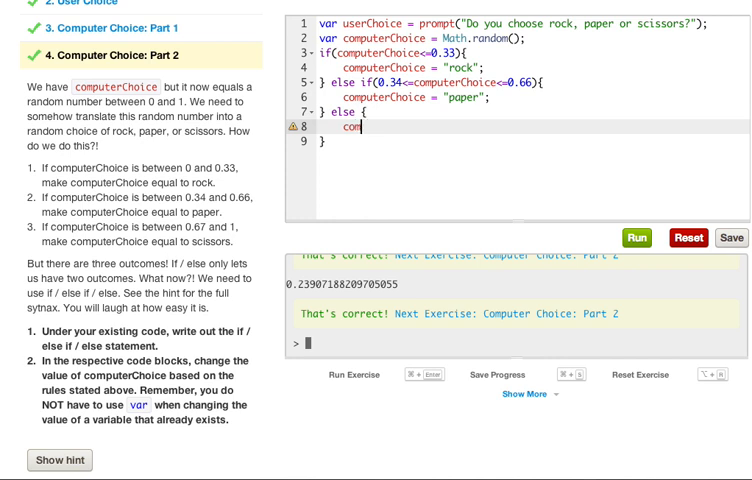
text(puter)
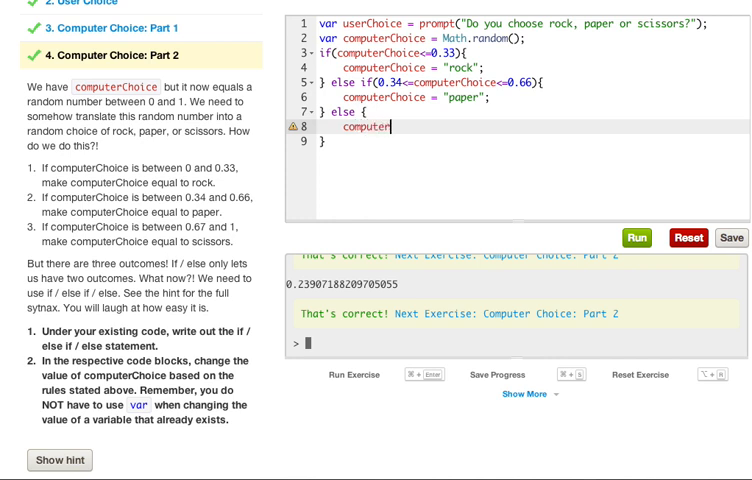
text(Choice =)
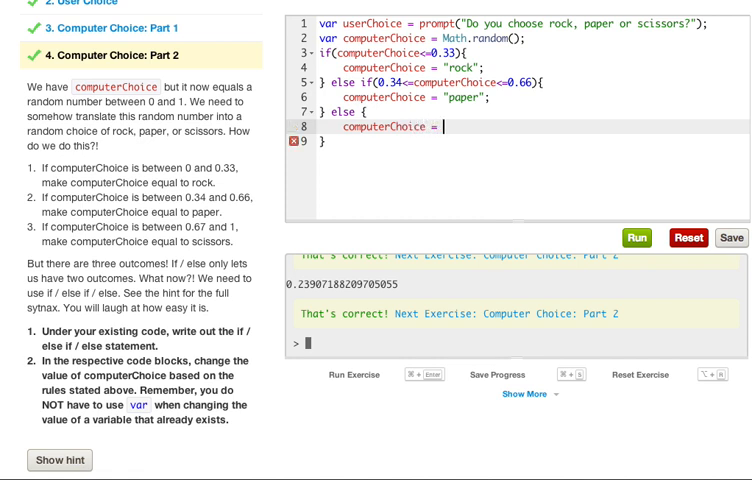
text("")
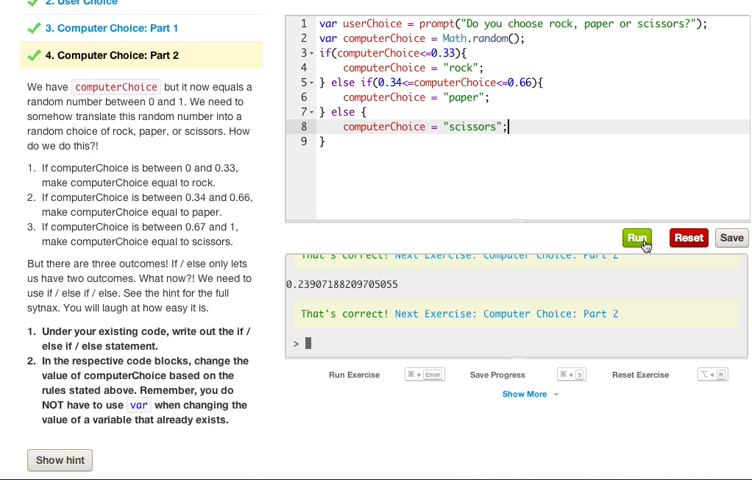
- Run the finished code and OK the prompt, printing scissors and completing the section
click(636, 238)
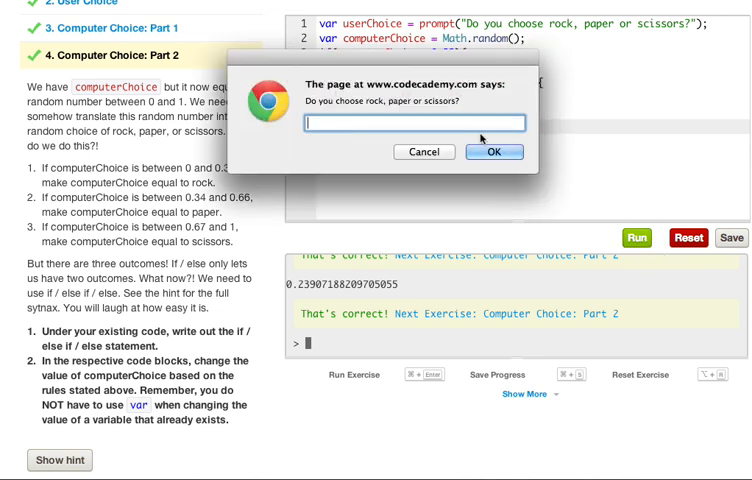
click(494, 152)
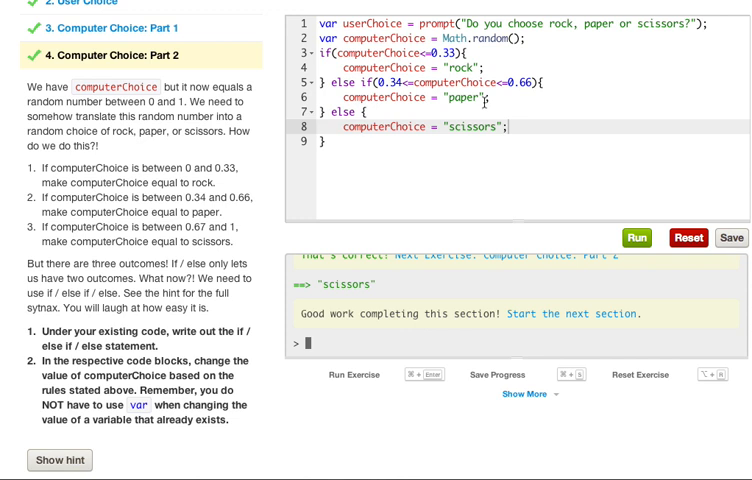
mouse_move(596, 82)
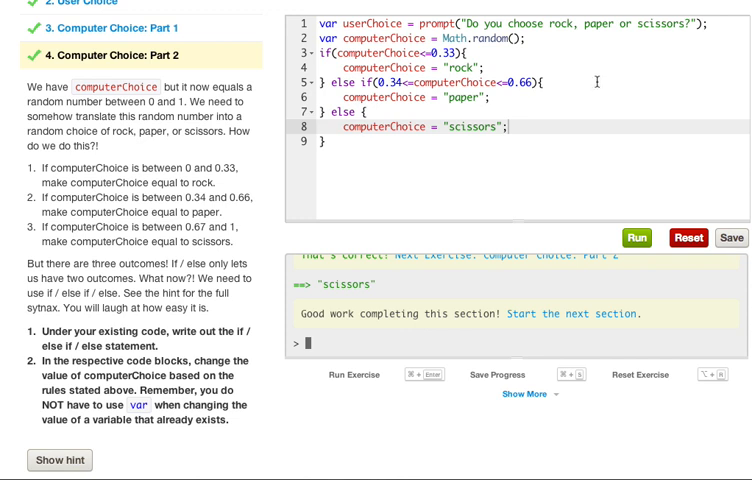